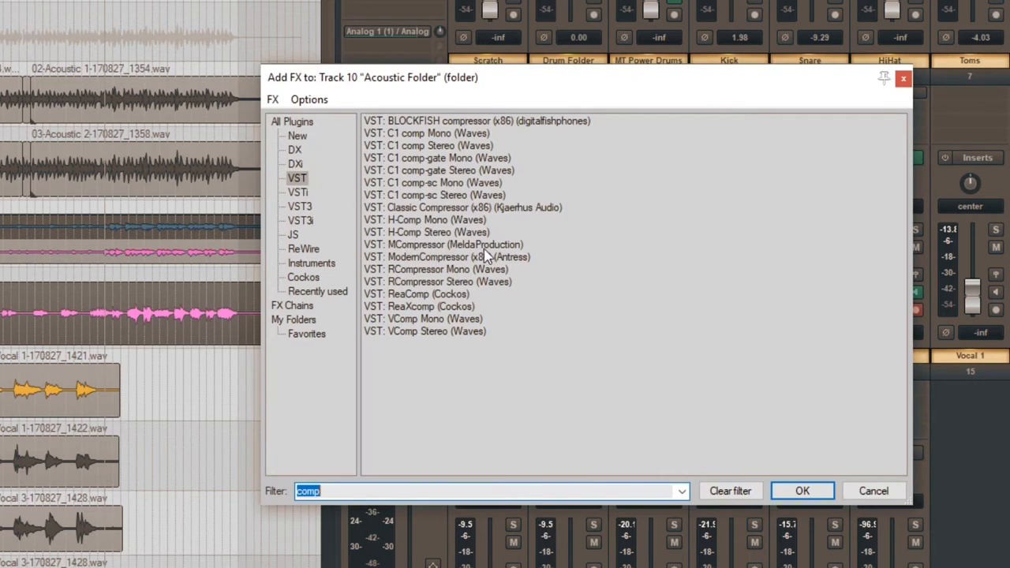
- Filter the Add FX list by 'reae' and add VST: ReaEQ (Cockos) to the Acoustic Folder
text(reae)
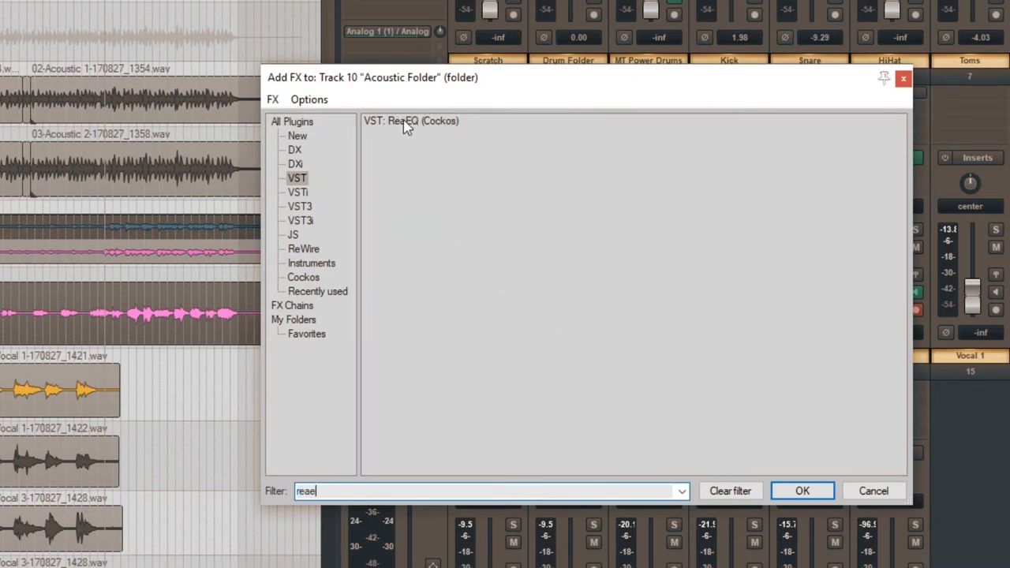
click(802, 491)
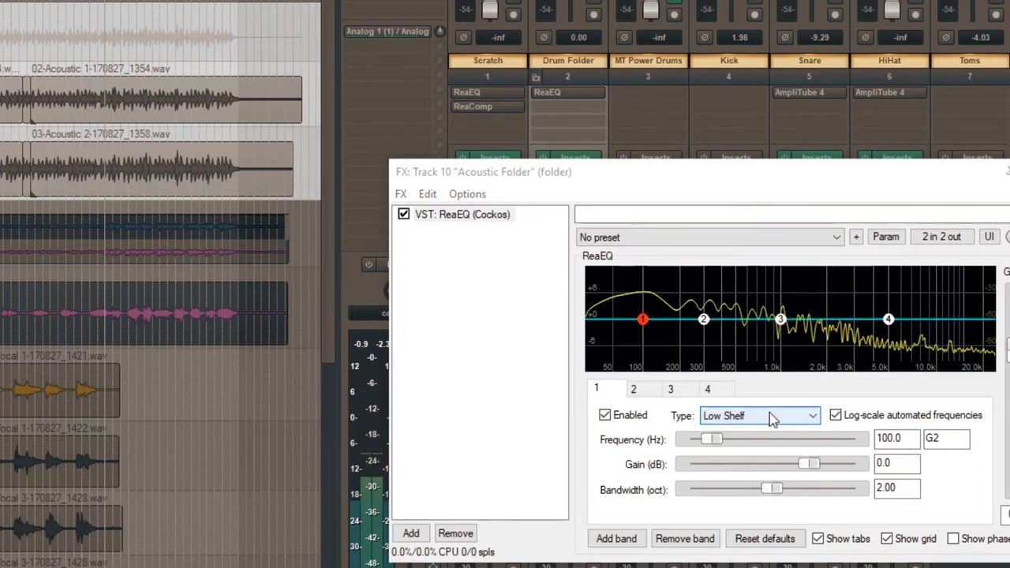
- Make ReaEQ band 1 a High Pass filter with its cutoff raised to 120 Hz
click(758, 416)
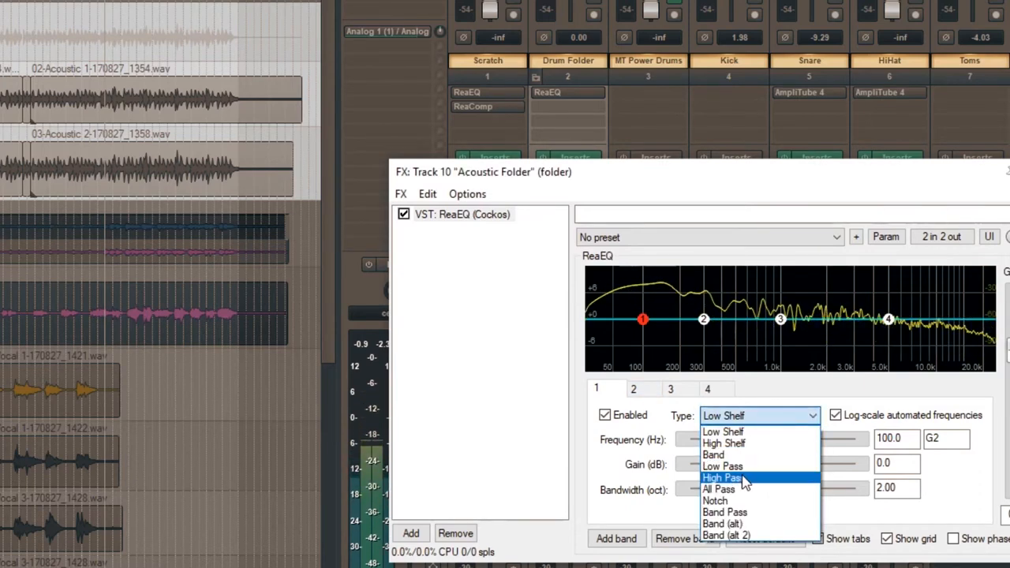
click(722, 478)
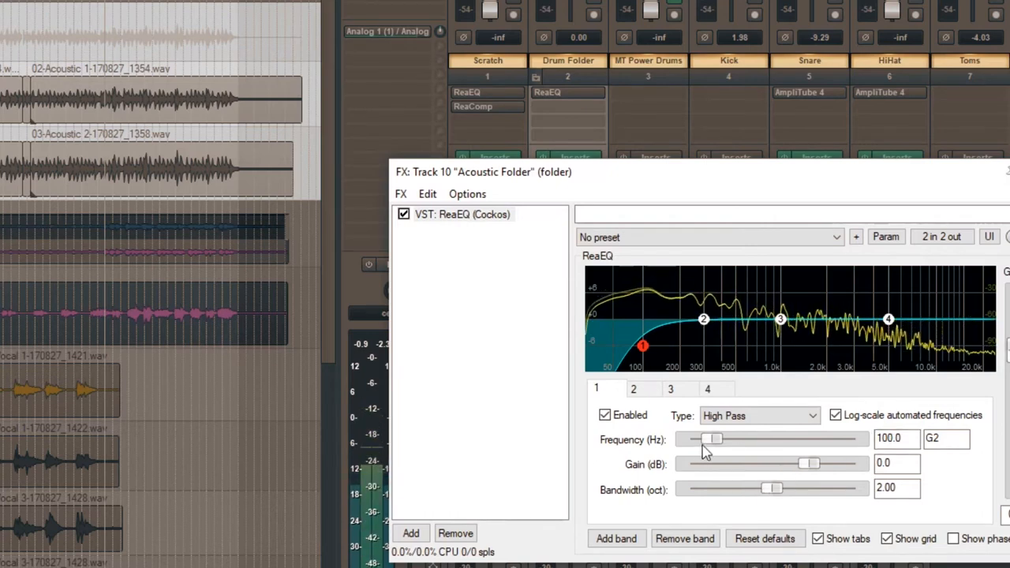
drag(713, 439, 718, 439)
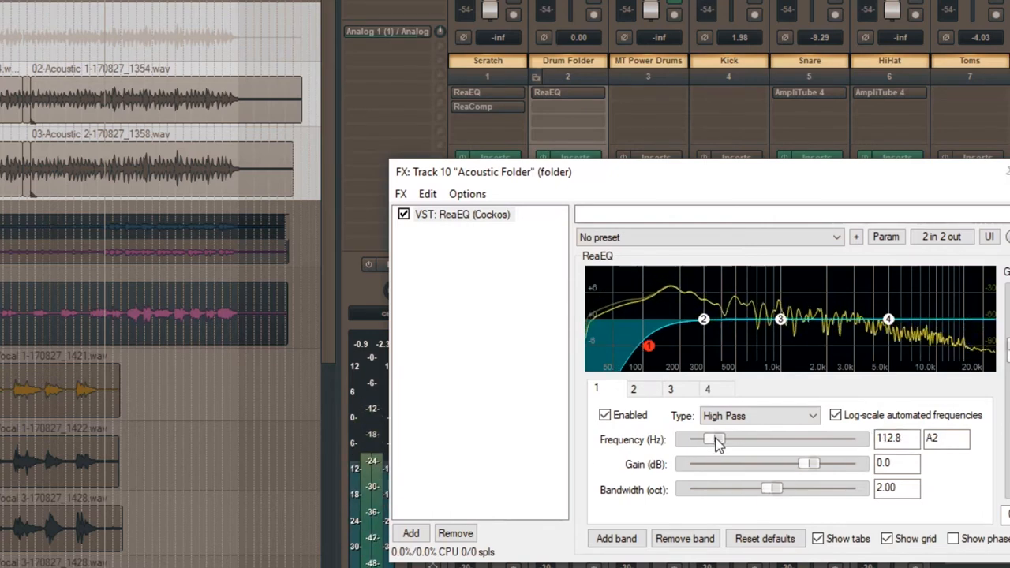
drag(710, 439, 717, 439)
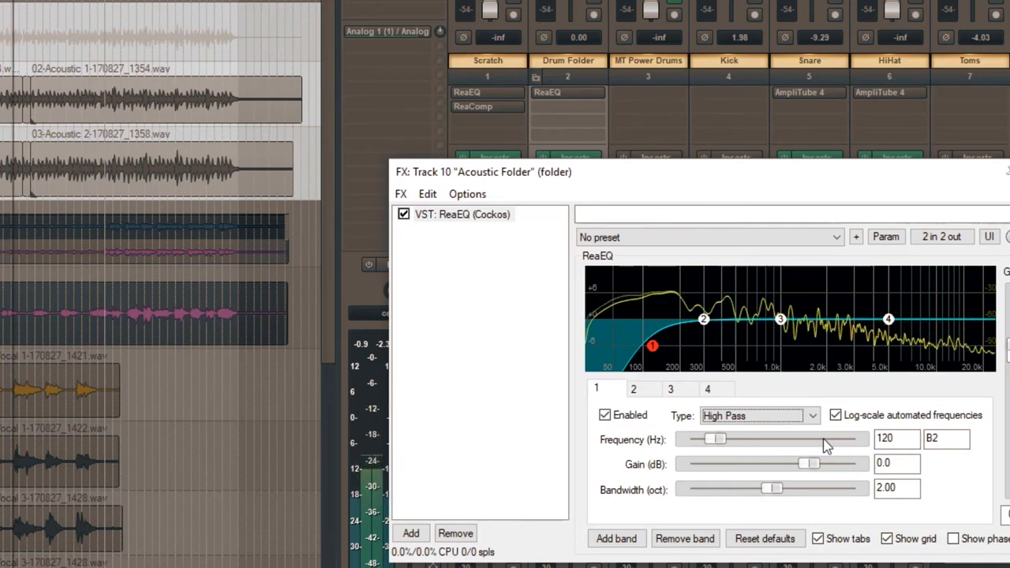
click(897, 439)
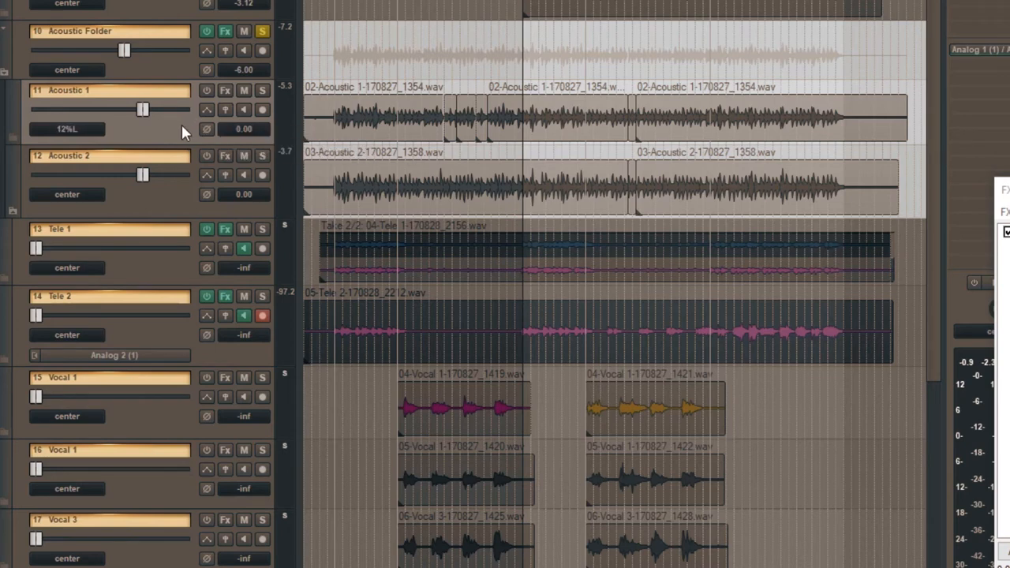
- Pan Acoustic 1 to 76% left and Acoustic 2 to about 56% right
drag(142, 110, 158, 110)
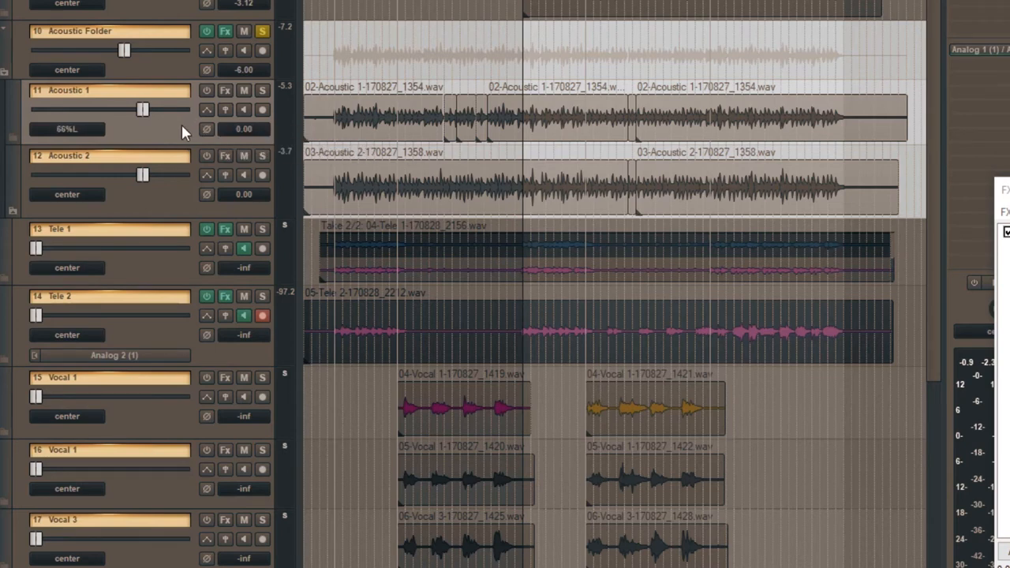
drag(142, 109, 149, 110)
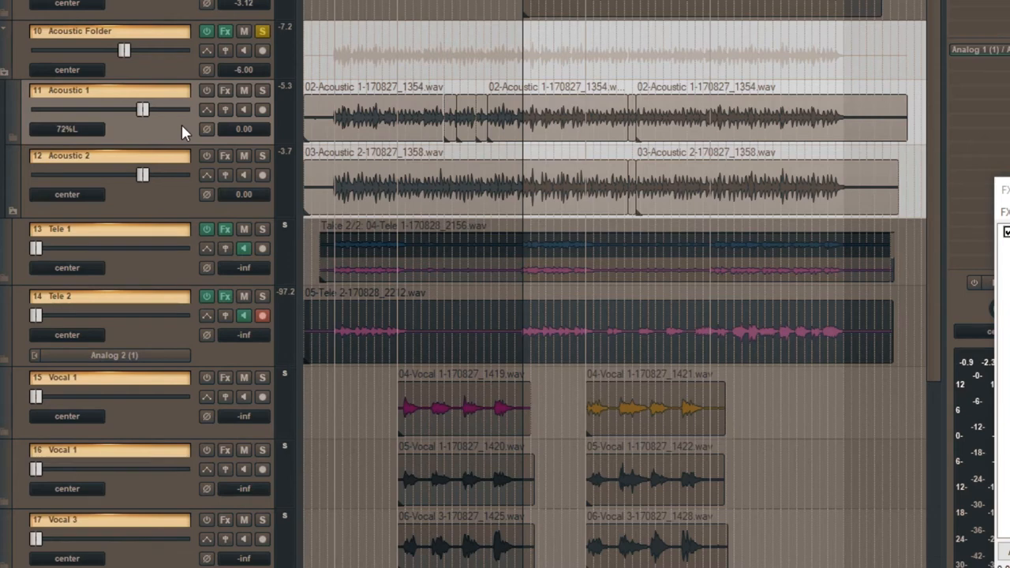
drag(144, 109, 148, 109)
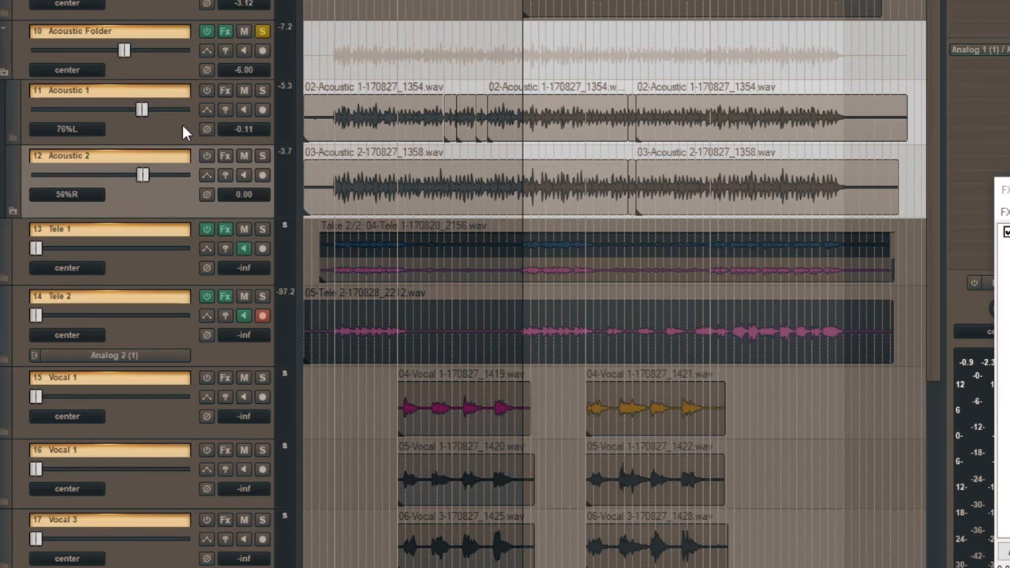
drag(143, 174, 140, 174)
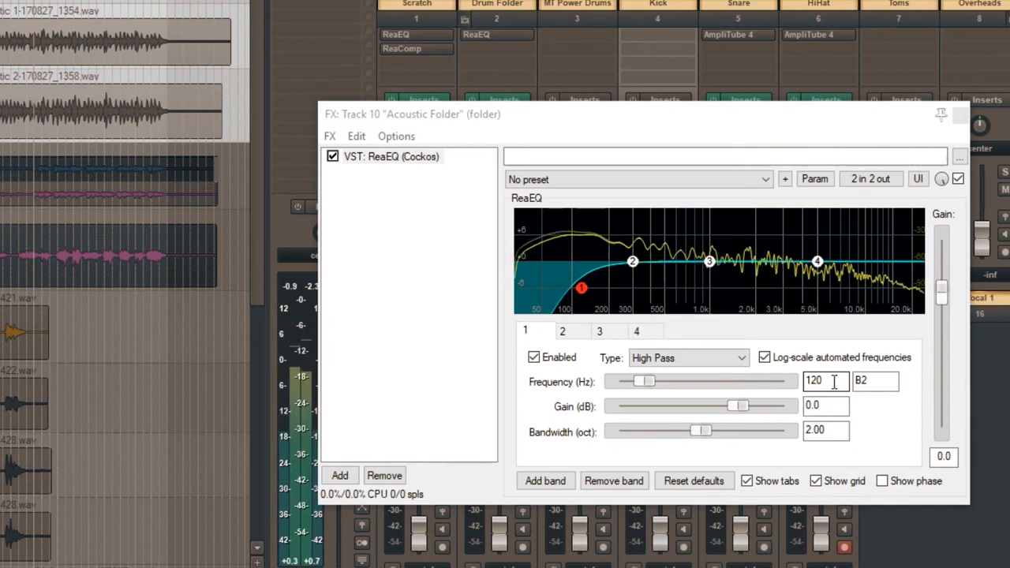
- Reopen the Acoustic Folder's ReaEQ and select the 120 Hz frequency field
click(827, 380)
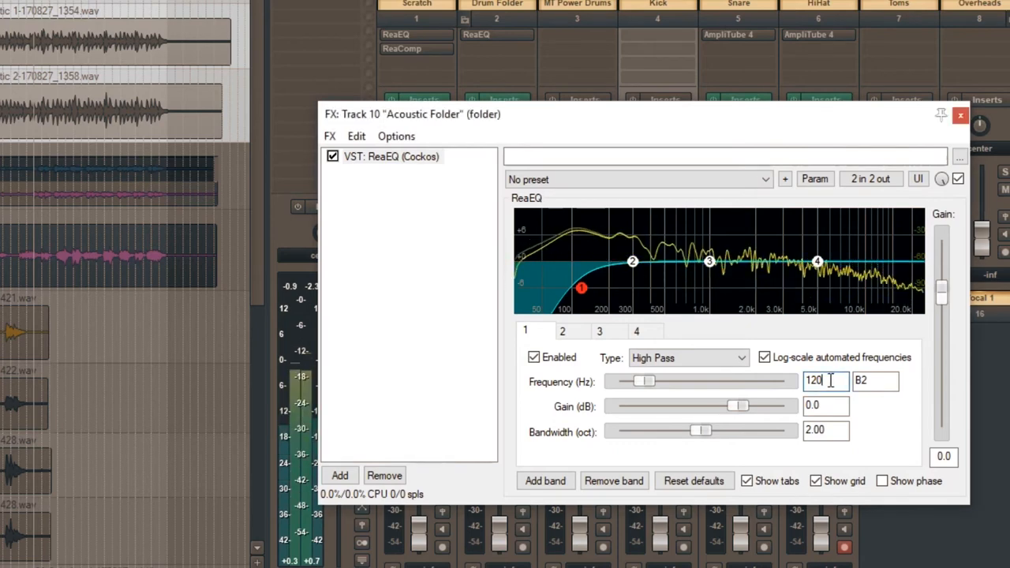